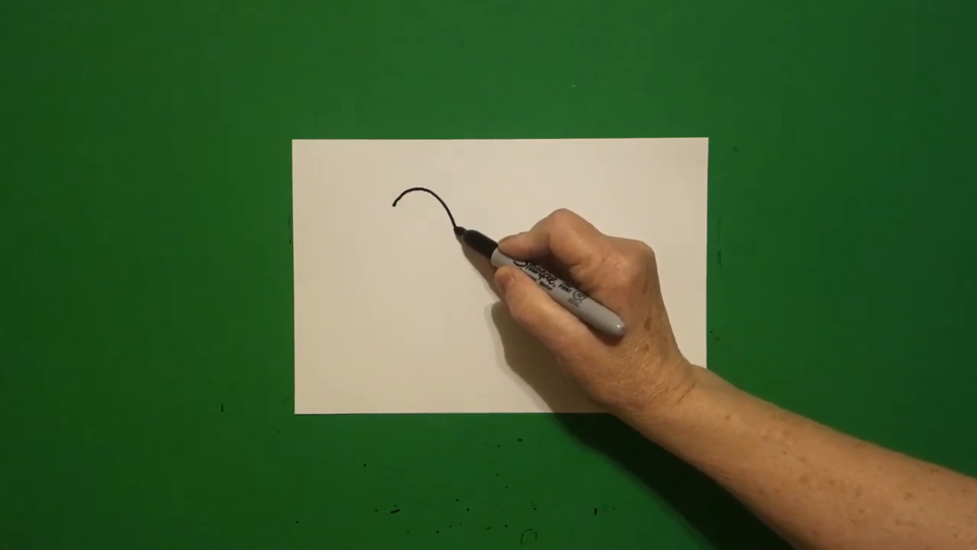
{"action": "left_click_drag", "start_coordinate": [473, 237], "coordinate": [565, 343]}
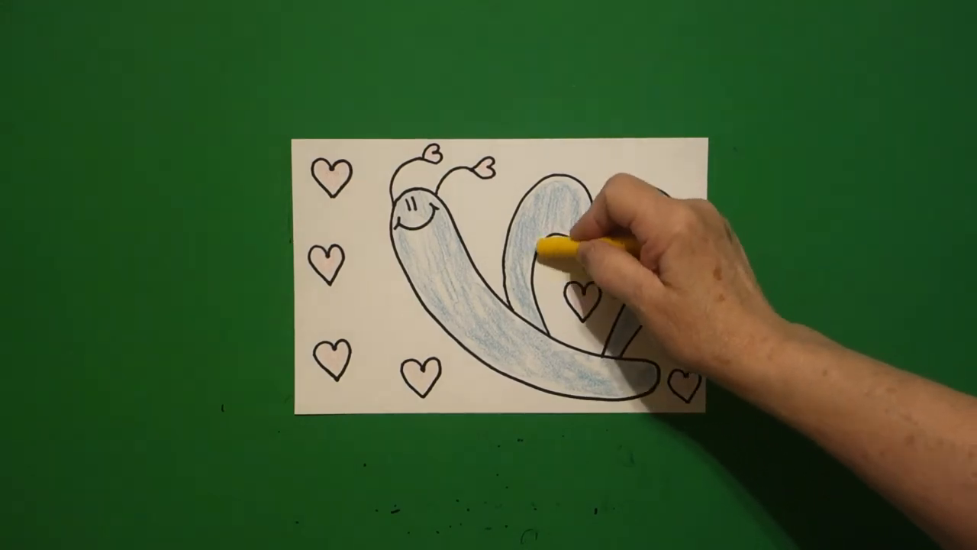
{"action": "left_click_drag", "start_coordinate": [564, 251], "coordinate": [603, 298]}
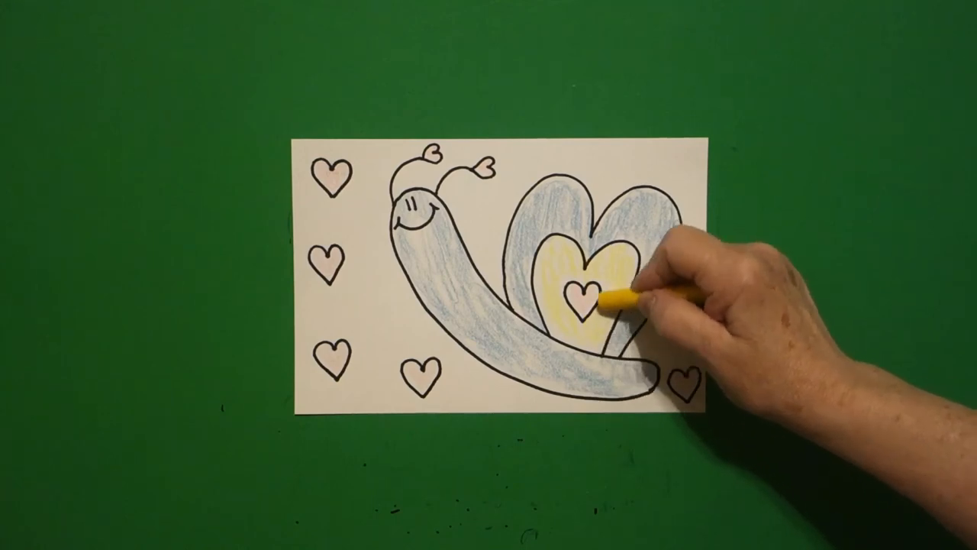